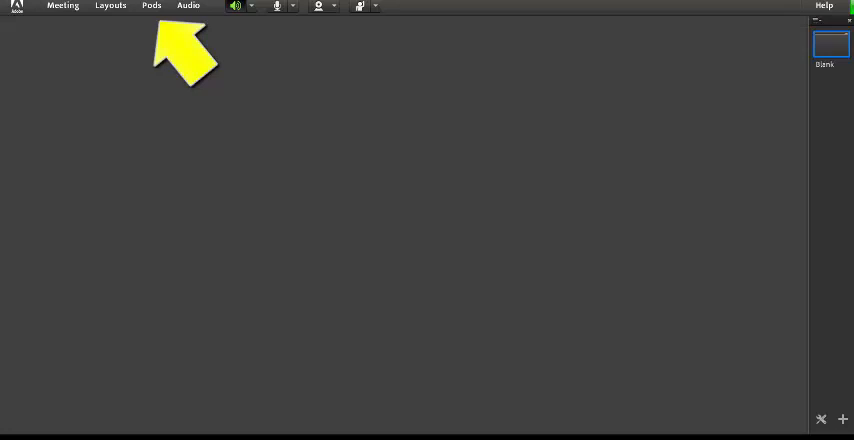
{"action": "mouse_move", "coordinate": [556, 250]}
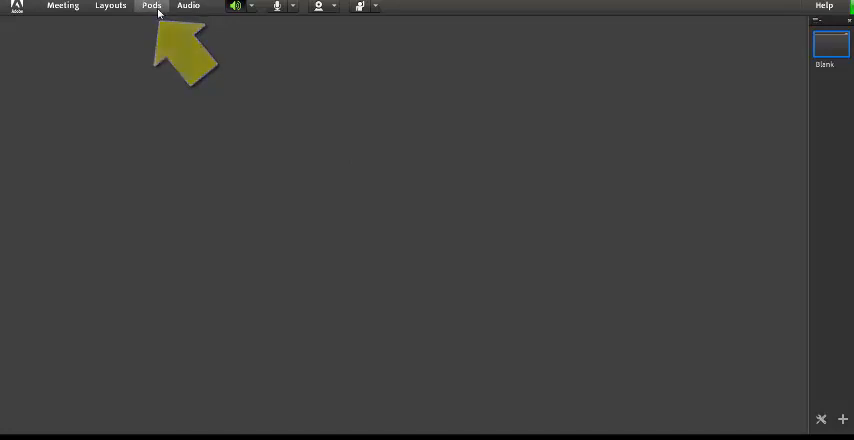
- Add a new Share pod, a new File Share pod and a Video pod from the Pods menu
{"action": "left_click", "coordinate": [151, 6]}
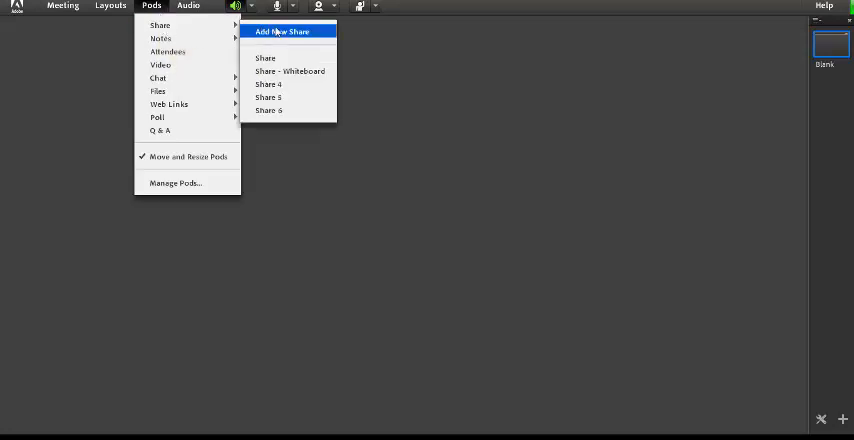
{"action": "left_click", "coordinate": [282, 31]}
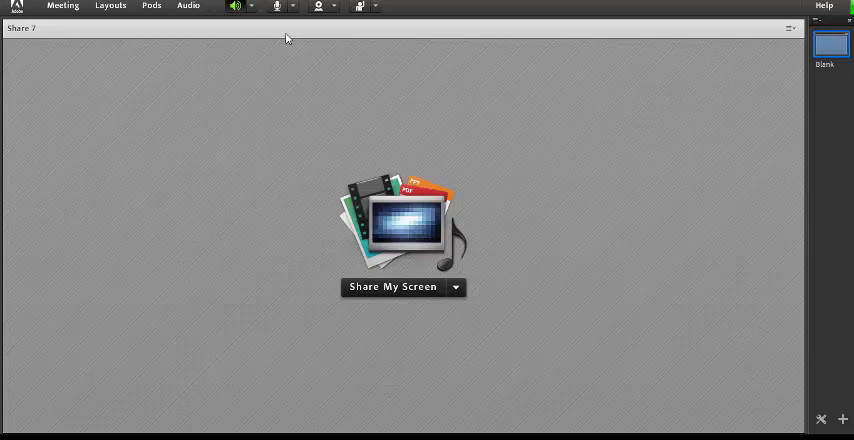
{"action": "left_click", "coordinate": [151, 6]}
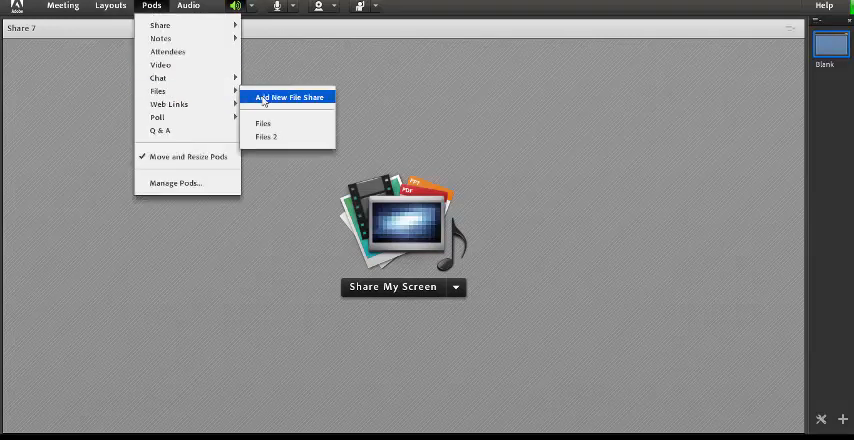
{"action": "left_click", "coordinate": [289, 97]}
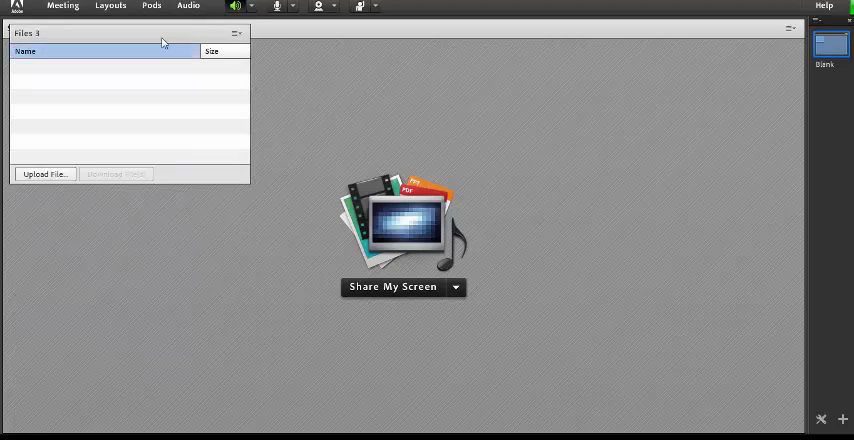
{"action": "left_click", "coordinate": [151, 6]}
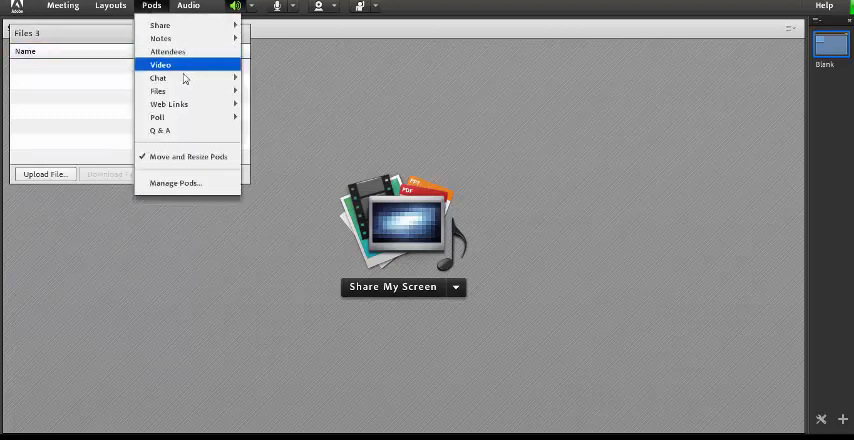
{"action": "left_click", "coordinate": [160, 65]}
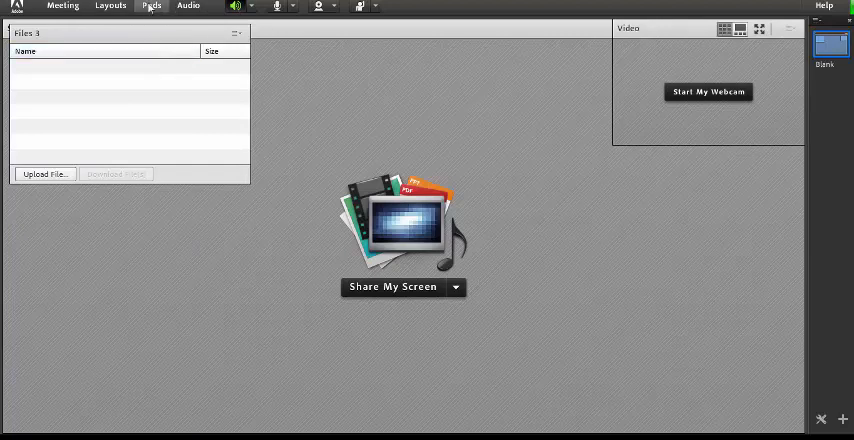
{"action": "left_click", "coordinate": [151, 7]}
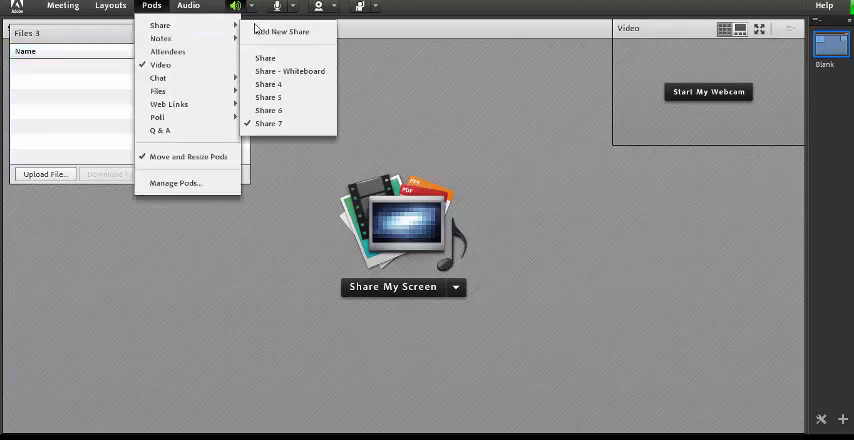
{"action": "left_click", "coordinate": [289, 71]}
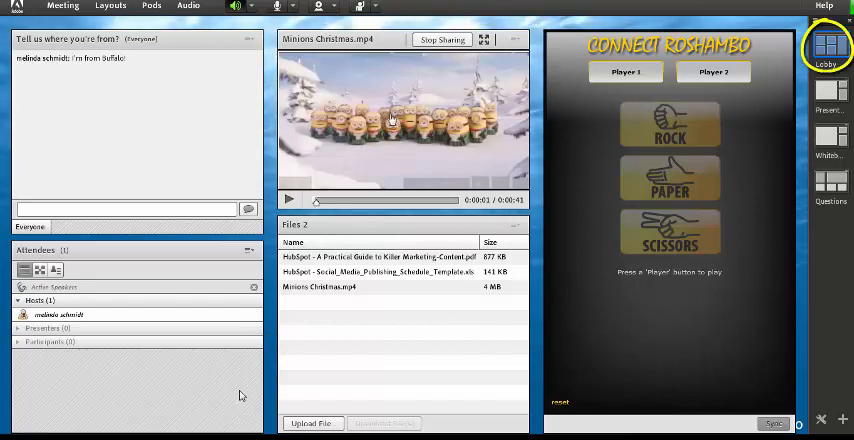
{"action": "mouse_move", "coordinate": [580, 307]}
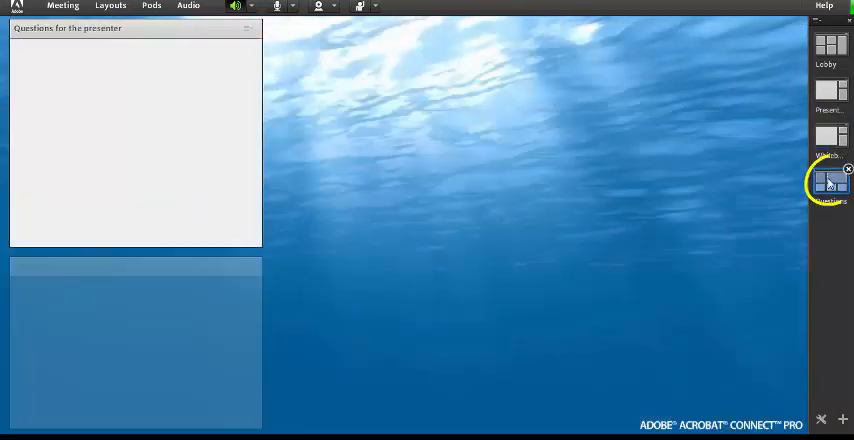
- Load the Questions layout with attendee Q&A, Discussion Notes and three marketing polls
{"action": "left_click", "coordinate": [831, 182]}
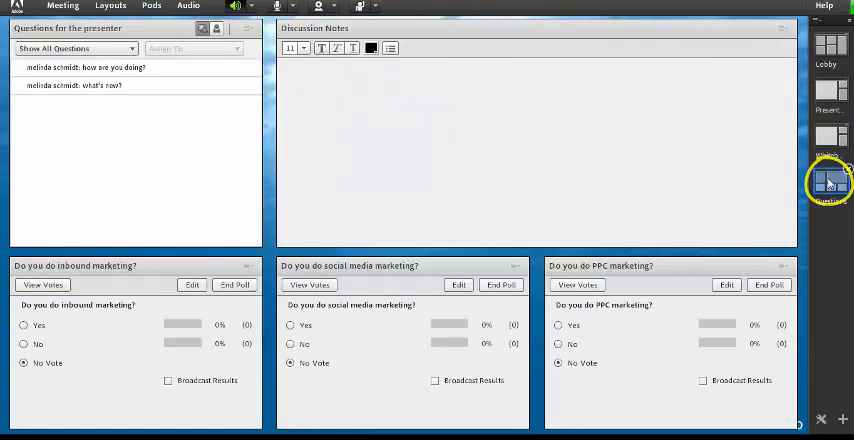
{"action": "left_click", "coordinate": [831, 182]}
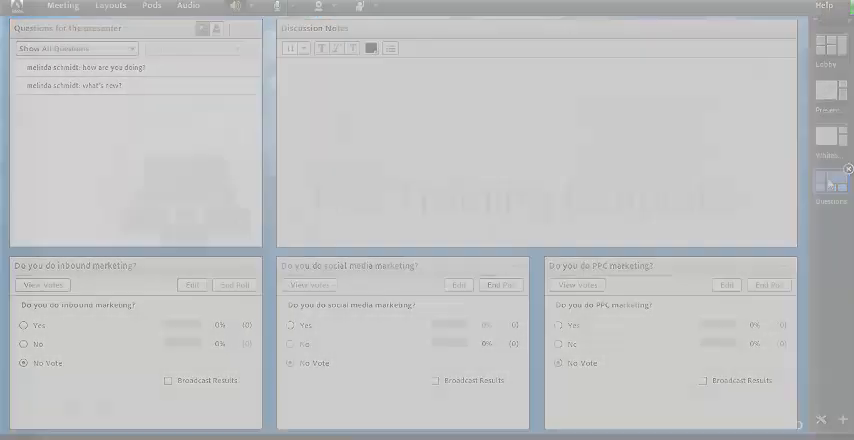
- Enter another meeting room, landing on its Lobby layout with Share, Attendees and Chat pods
{"action": "left_click", "coordinate": [829, 50]}
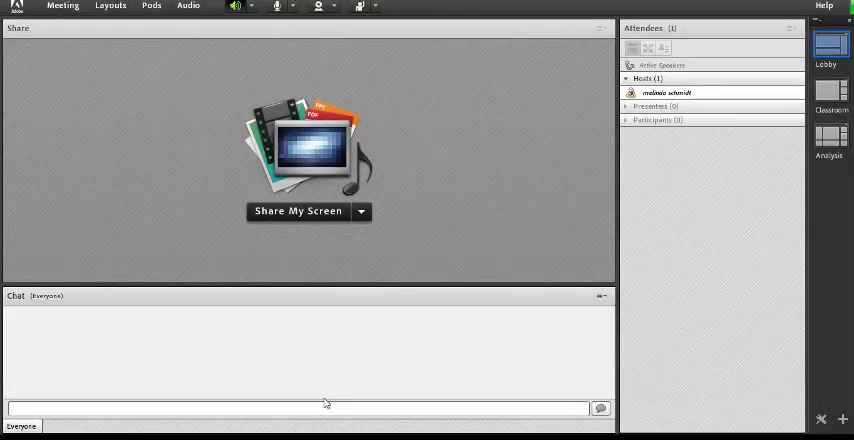
- Select the Classroom layout thumbnail to show share, video, attendees and chat pods
{"action": "left_click", "coordinate": [830, 95]}
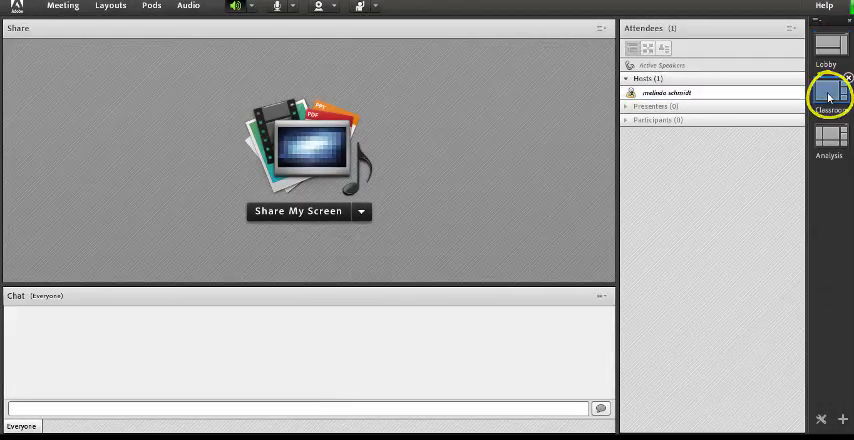
{"action": "left_click", "coordinate": [830, 95]}
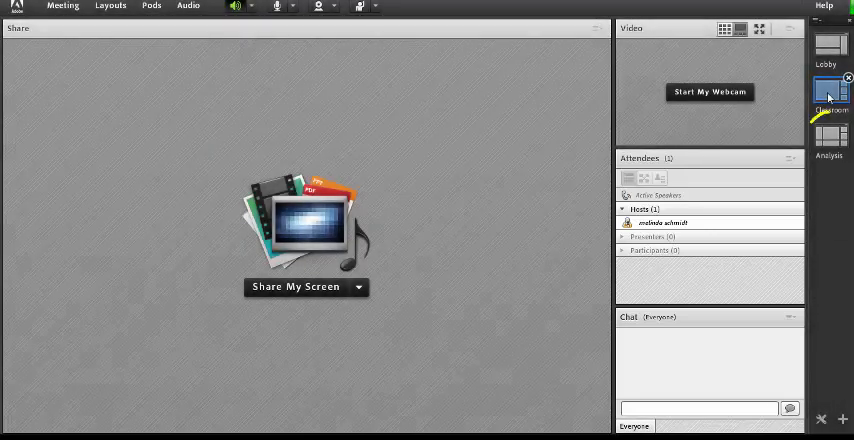
- View the Analysis layout, briefly switch to Classroom, then return to Analysis
{"action": "left_click", "coordinate": [830, 140]}
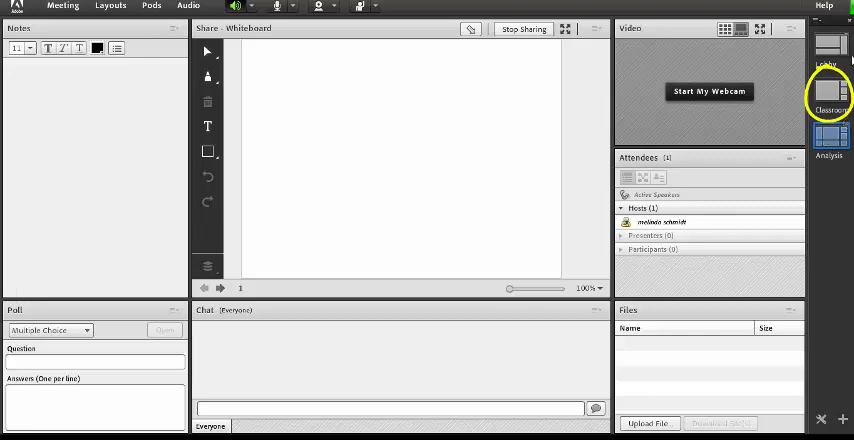
{"action": "left_click", "coordinate": [830, 92]}
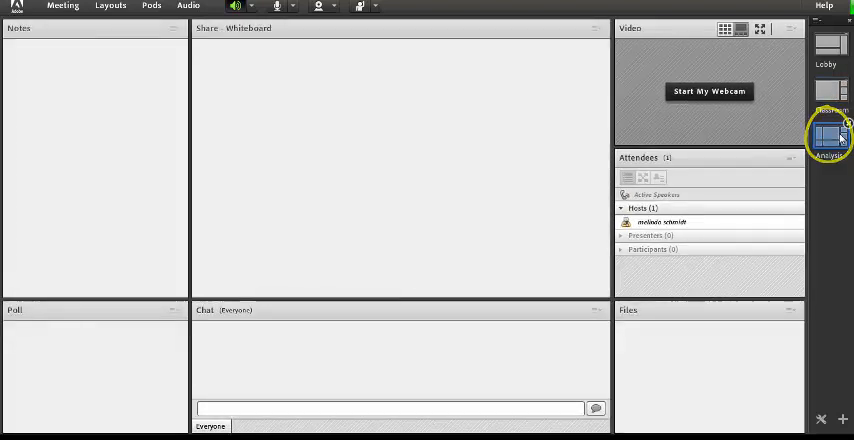
{"action": "left_click", "coordinate": [830, 135]}
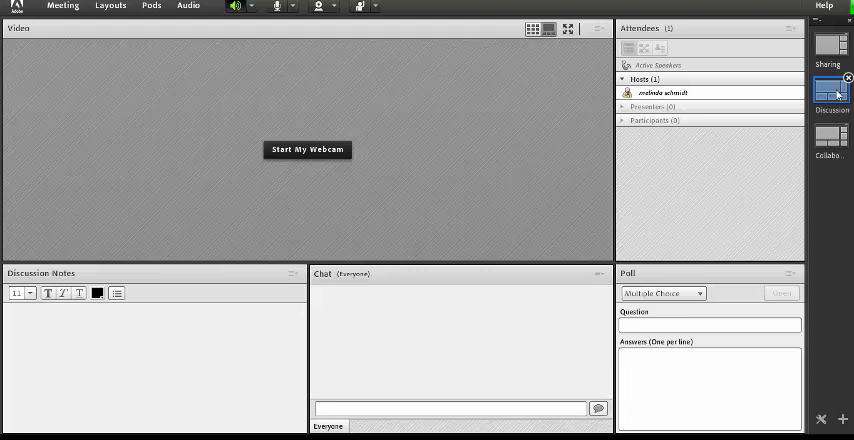
- Show the Sharing layout's large screen-share area, then go back to the Discussion layout
{"action": "left_click", "coordinate": [831, 55]}
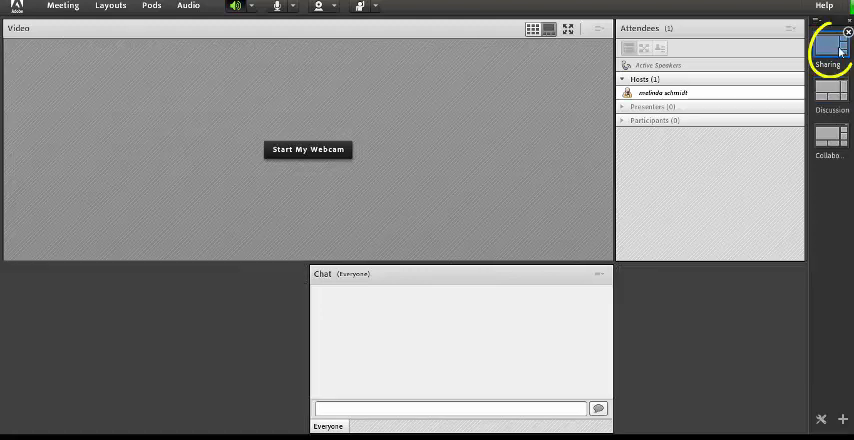
{"action": "left_click", "coordinate": [828, 47]}
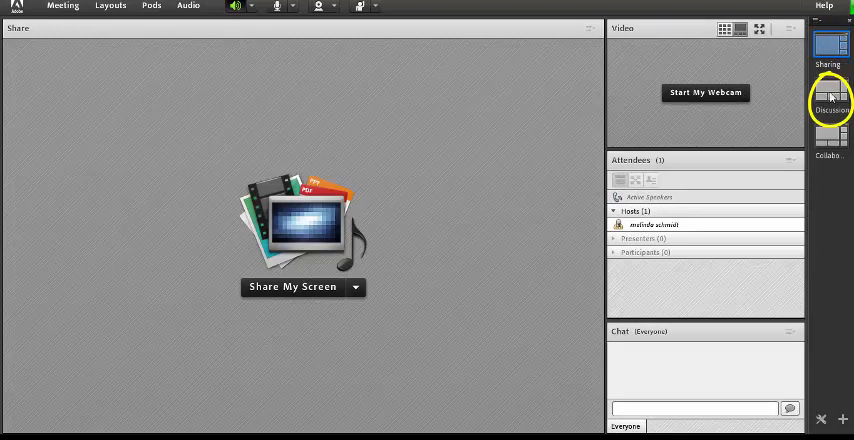
{"action": "left_click", "coordinate": [831, 97]}
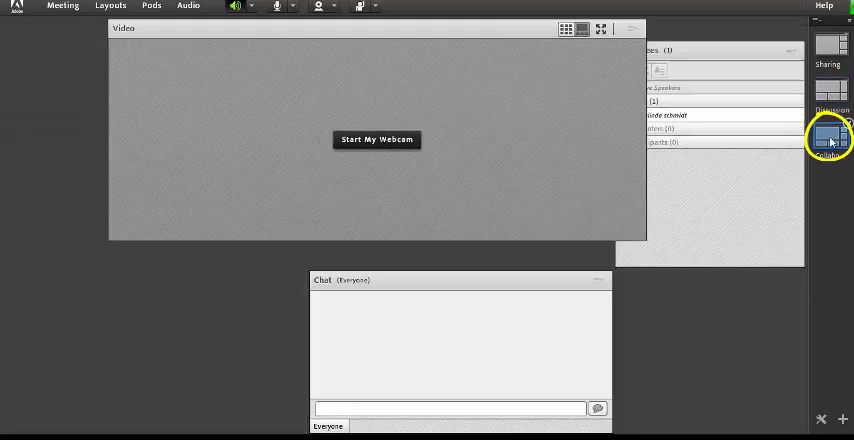
- Select the Collaboration layout thumbnail in the Layouts bar
{"action": "left_click", "coordinate": [830, 137]}
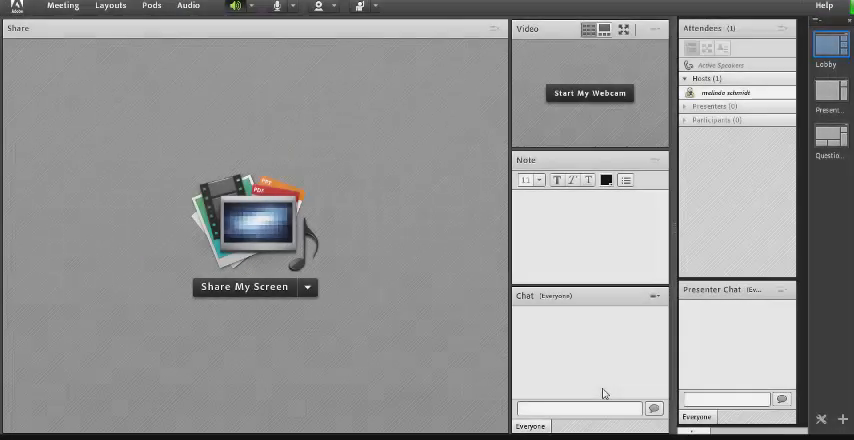
{"action": "left_click", "coordinate": [829, 47]}
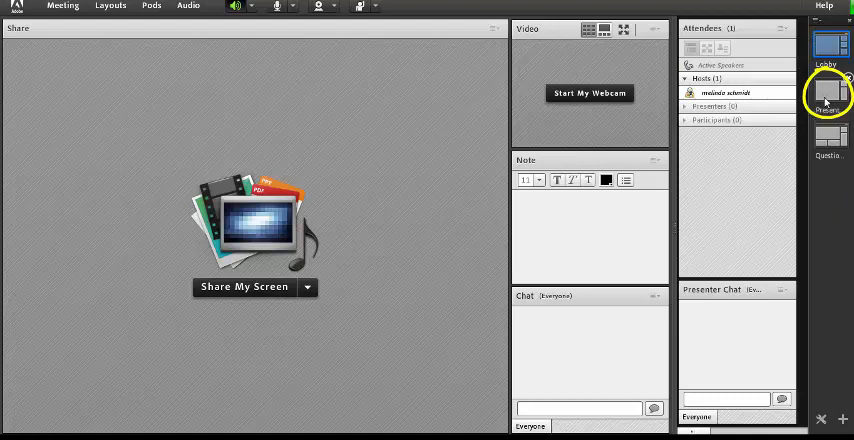
- Select the Presentation layout thumbnail in the webinar room's right-hand Layouts bar
{"action": "left_click", "coordinate": [828, 95]}
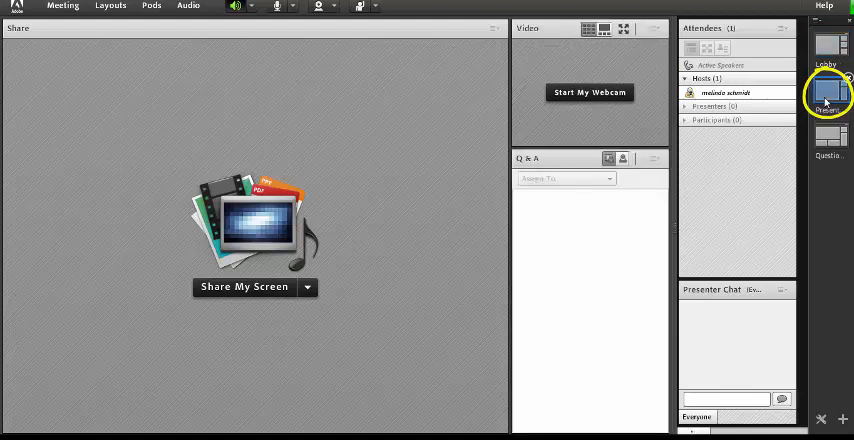
{"action": "left_click", "coordinate": [827, 95]}
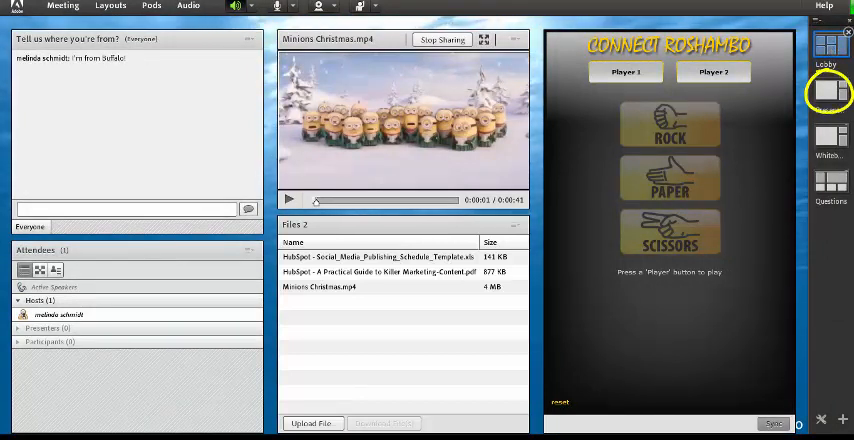
- Select the Presentation layout thumbnail in the right-side Layouts bar
{"action": "left_click", "coordinate": [830, 90]}
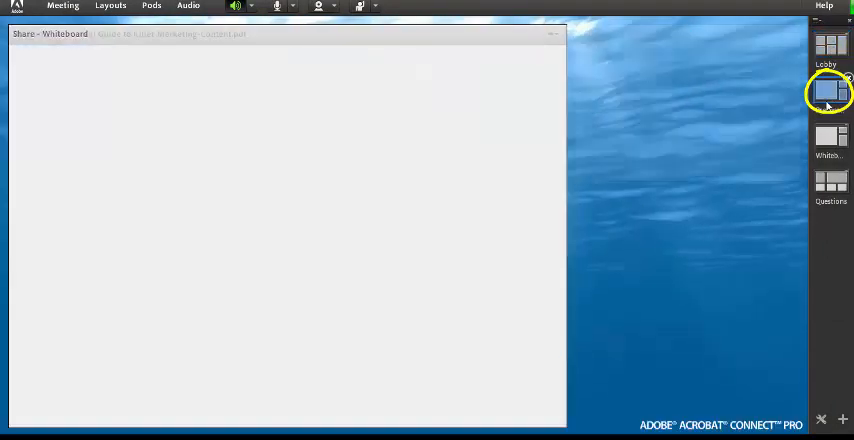
{"action": "left_click", "coordinate": [831, 91]}
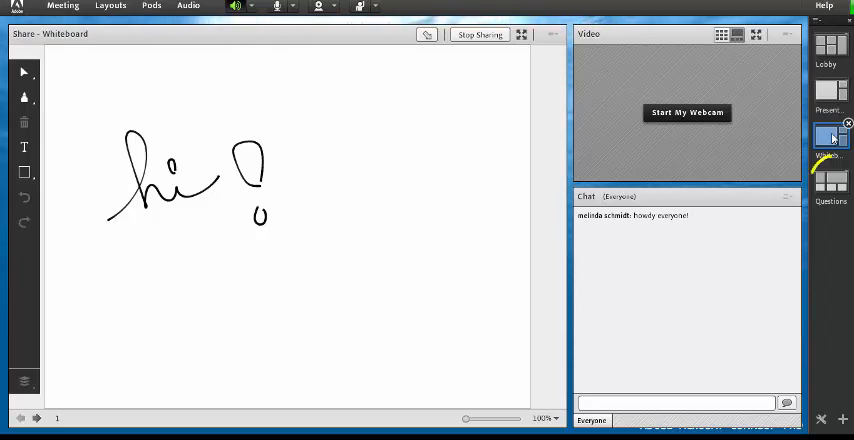
- Review the Questions layout's attendee questions, notes and three polls, then reopen Presentation
{"action": "left_click", "coordinate": [832, 180]}
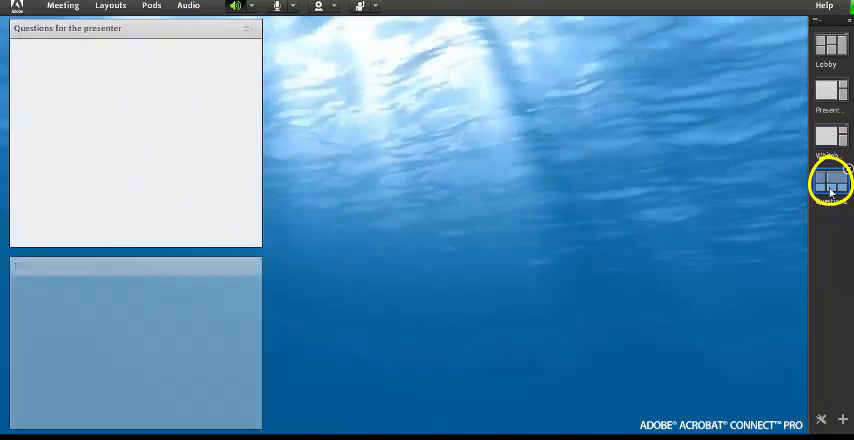
{"action": "left_click", "coordinate": [831, 182]}
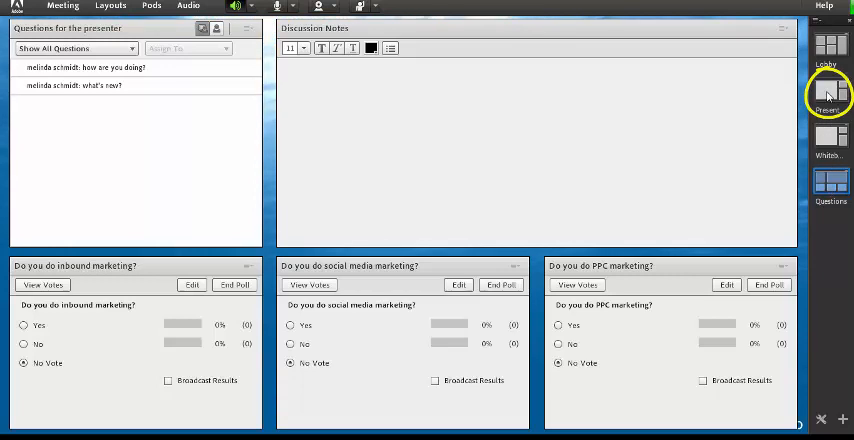
{"action": "left_click", "coordinate": [830, 95]}
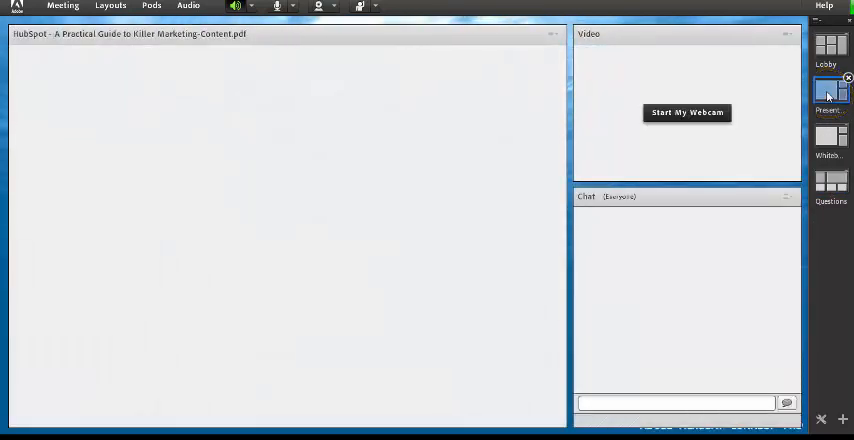